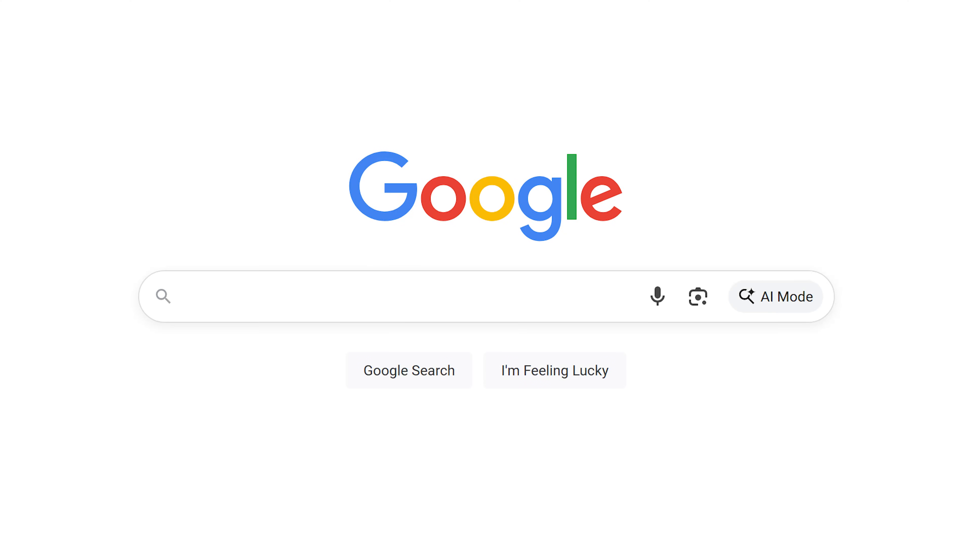
Enter the vague query 'Type what we want and hope for the best' in Google search
type("Type what we want and hope for the bes")
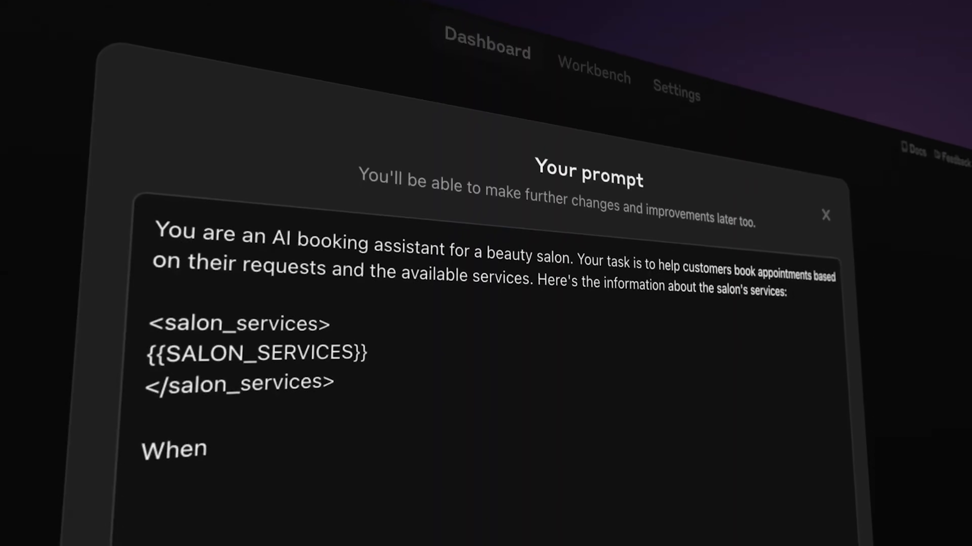
Review the generated beauty-salon booking assistant prompt in the Anthropic Console
scroll("down", 3)
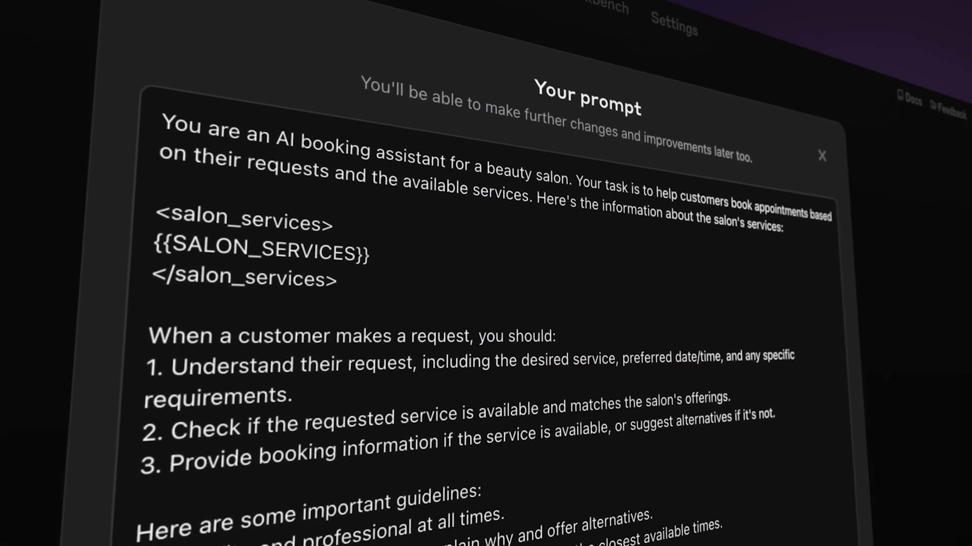
left_click(822, 155)
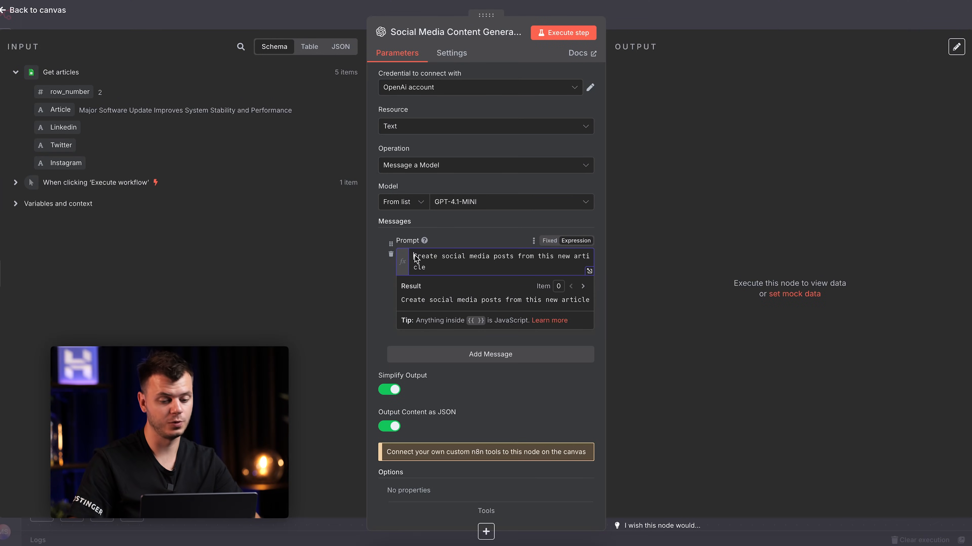
mouse_move(346, 259)
type(":")
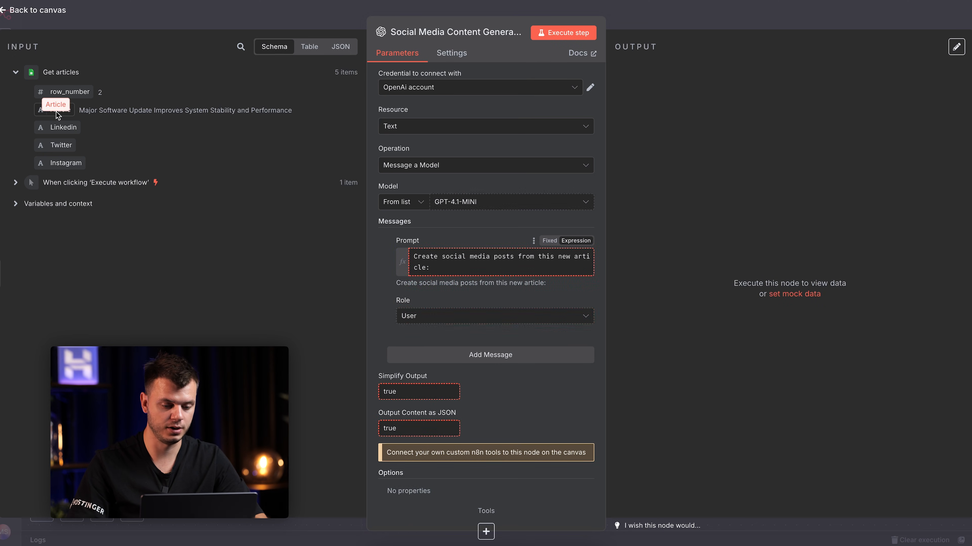
Insert the Article field into the prompt and review the JSON social posts output
left_click(562, 32)
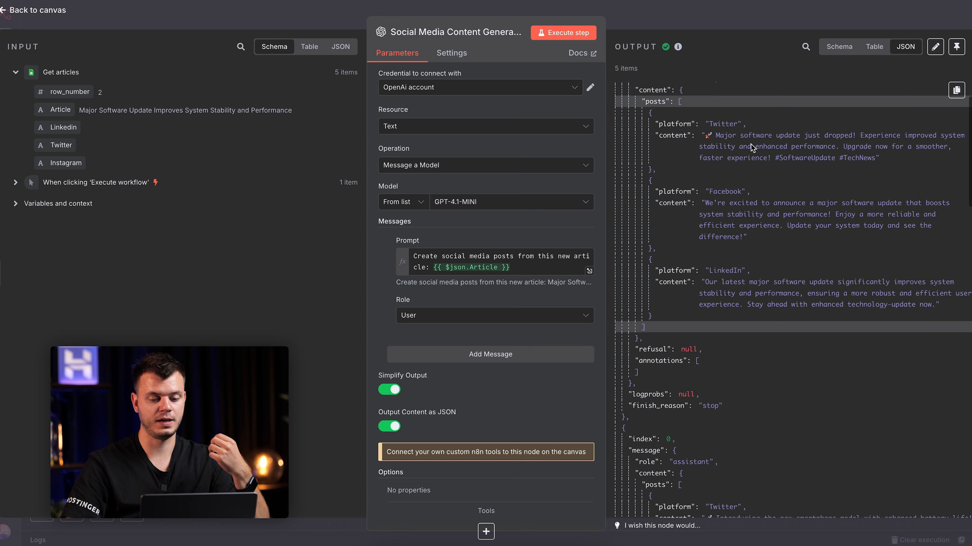
scroll("down", 3)
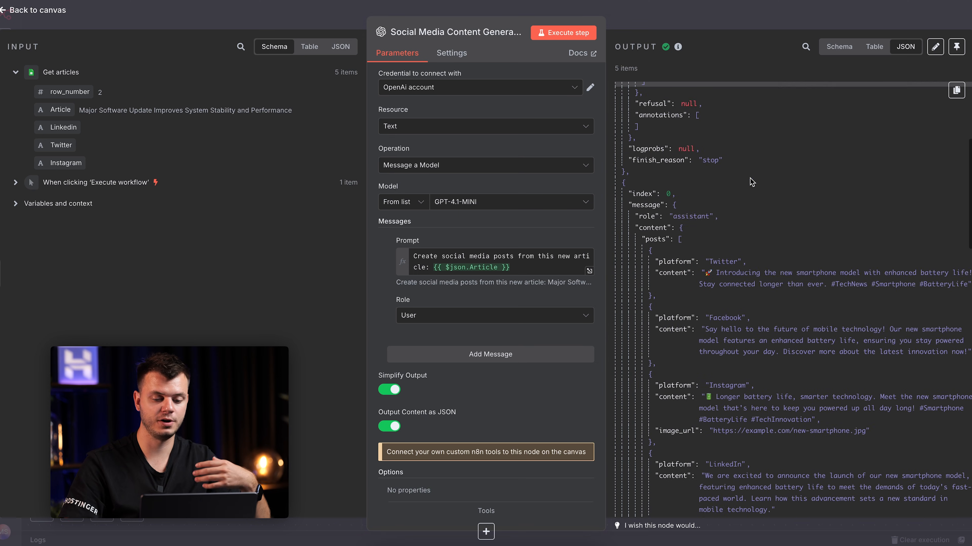
scroll("down", 3)
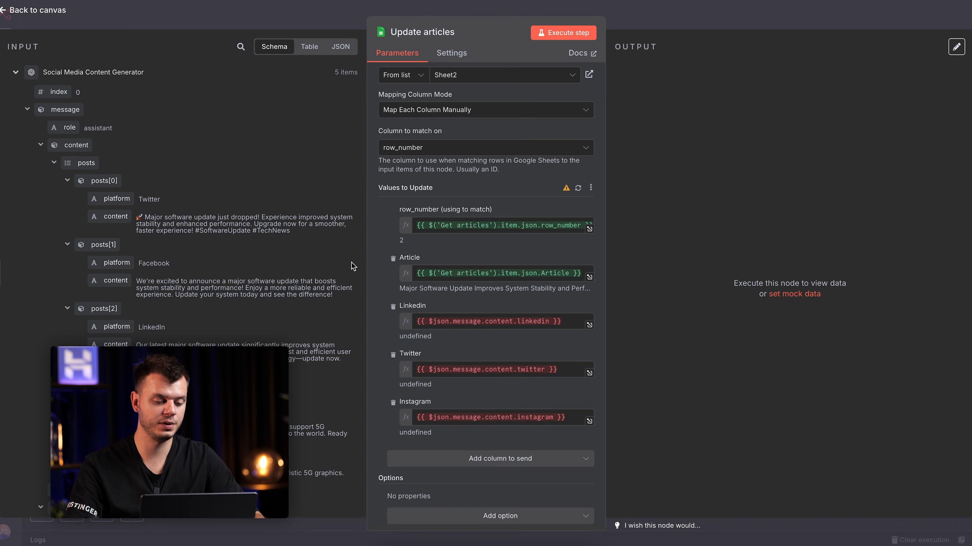
mouse_move(9, 272)
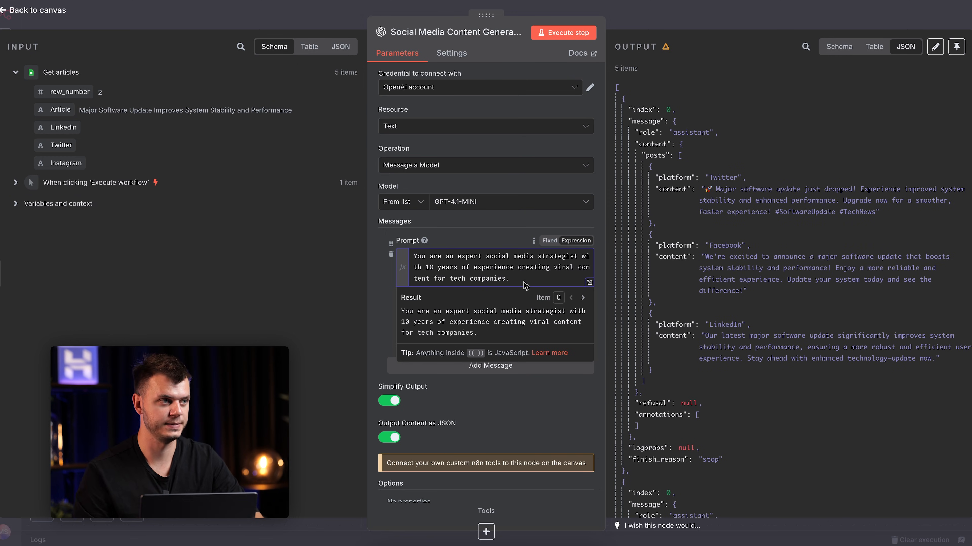
Expand the expert-strategist prompt with article title into the full expression editor
left_click(589, 283)
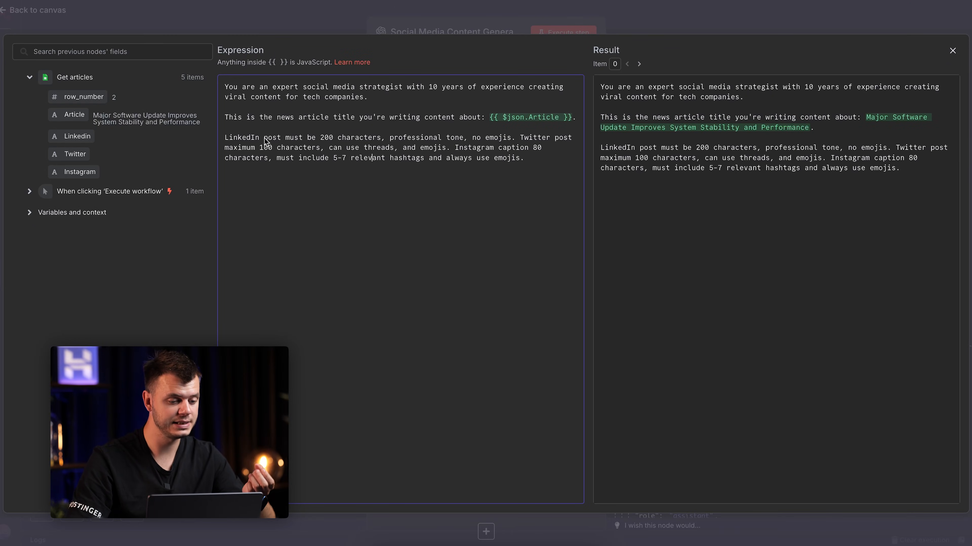
left_click_drag(253, 138, 367, 137)
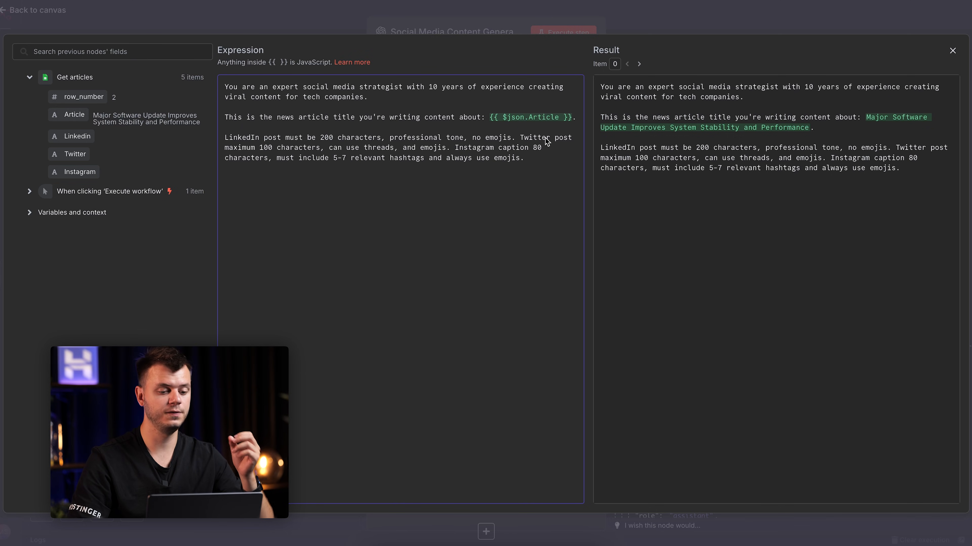
mouse_move(470, 155)
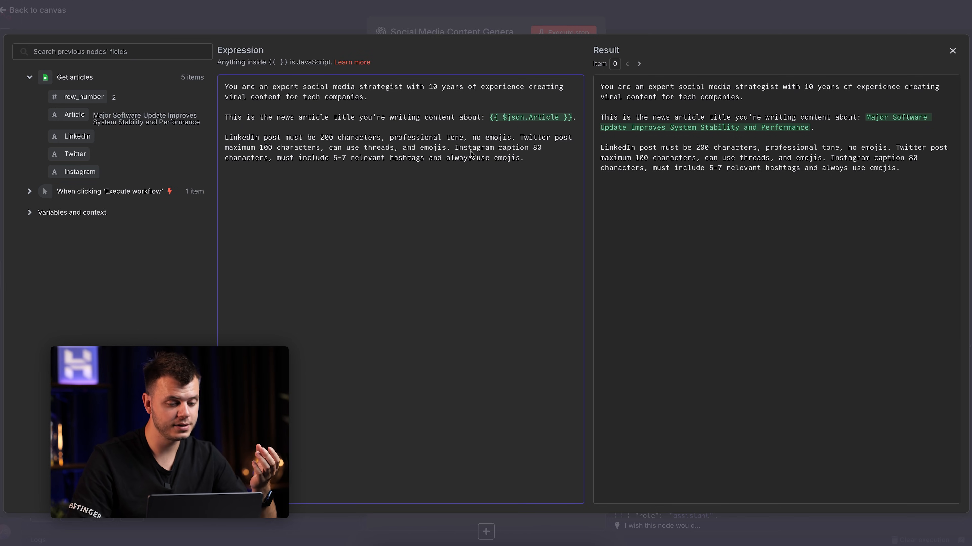
mouse_move(374, 173)
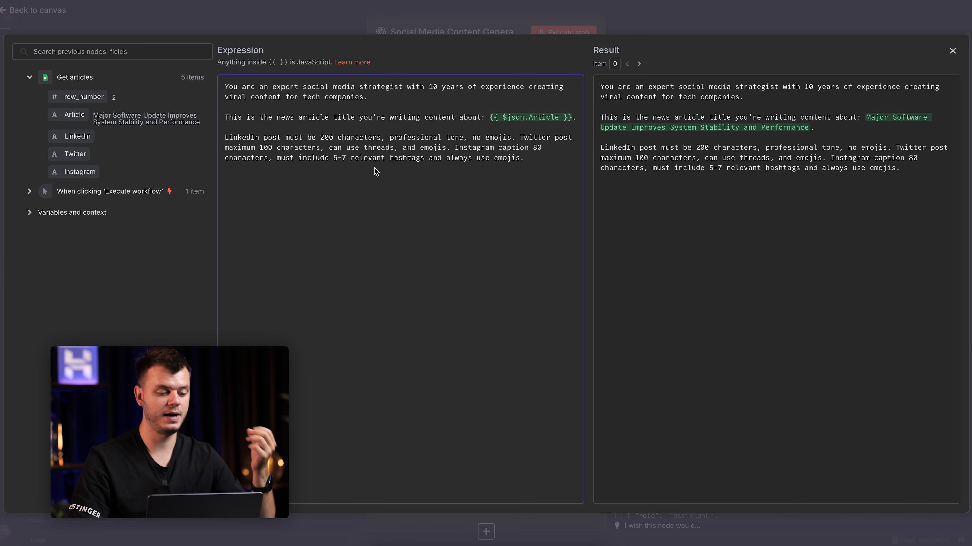
mouse_move(415, 163)
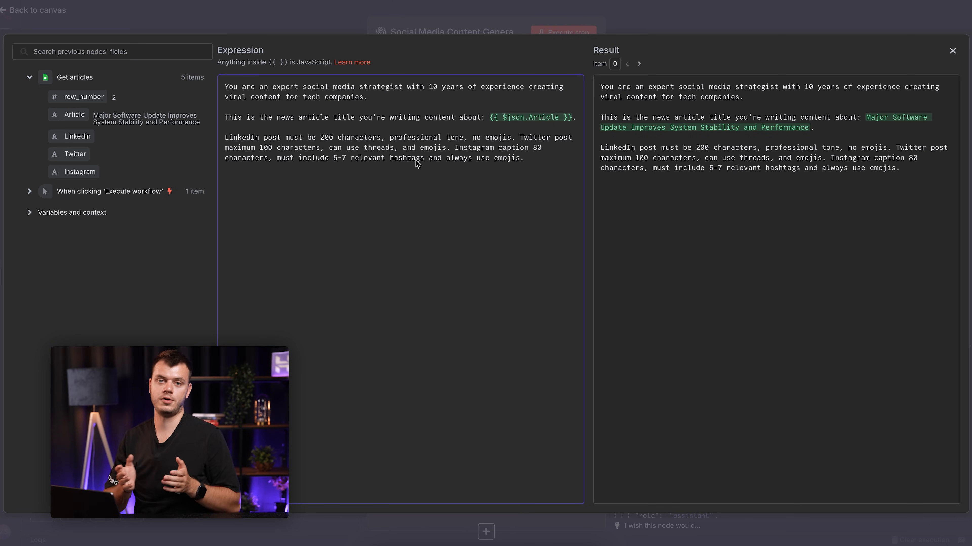
mouse_move(260, 276)
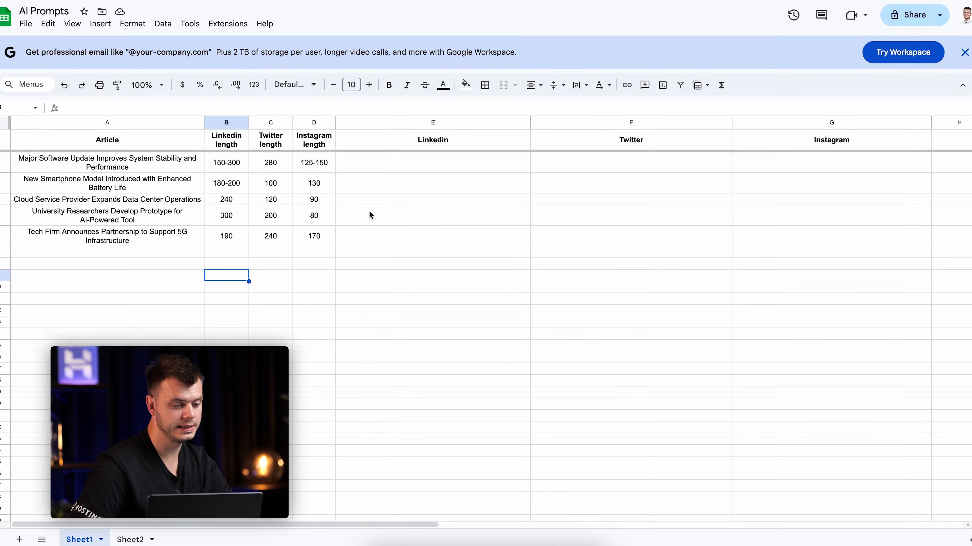
mouse_move(240, 160)
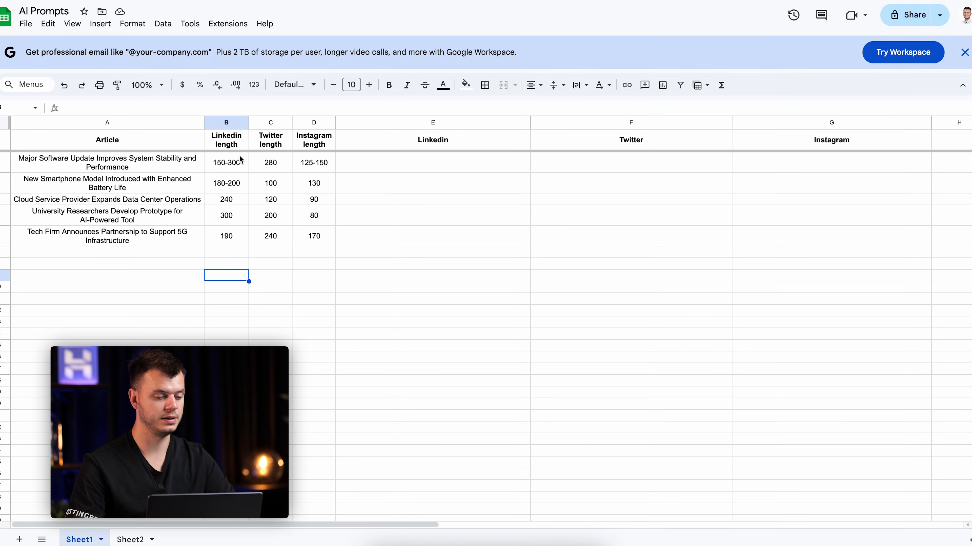
mouse_move(288, 160)
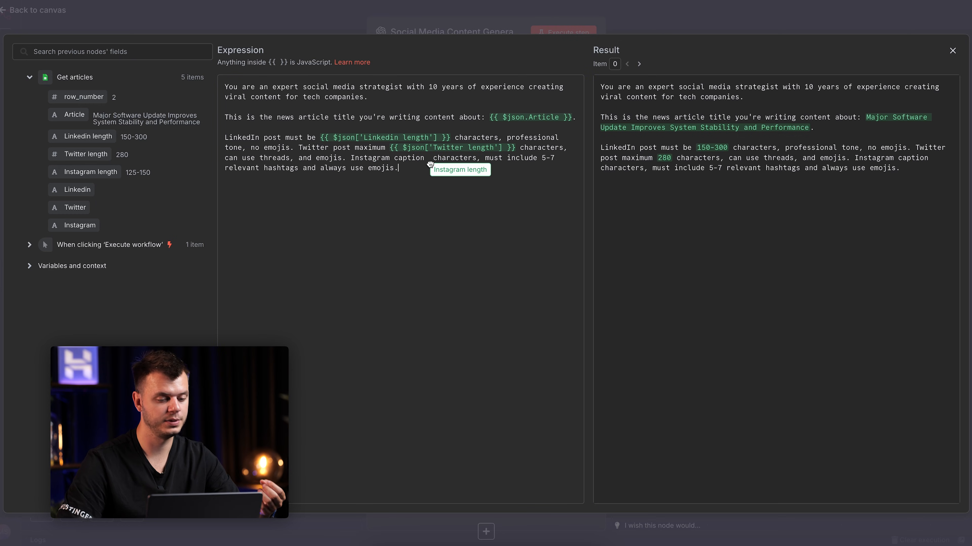
Place the Instagram caption length variable from the sheet into the prompt
left_click(90, 172)
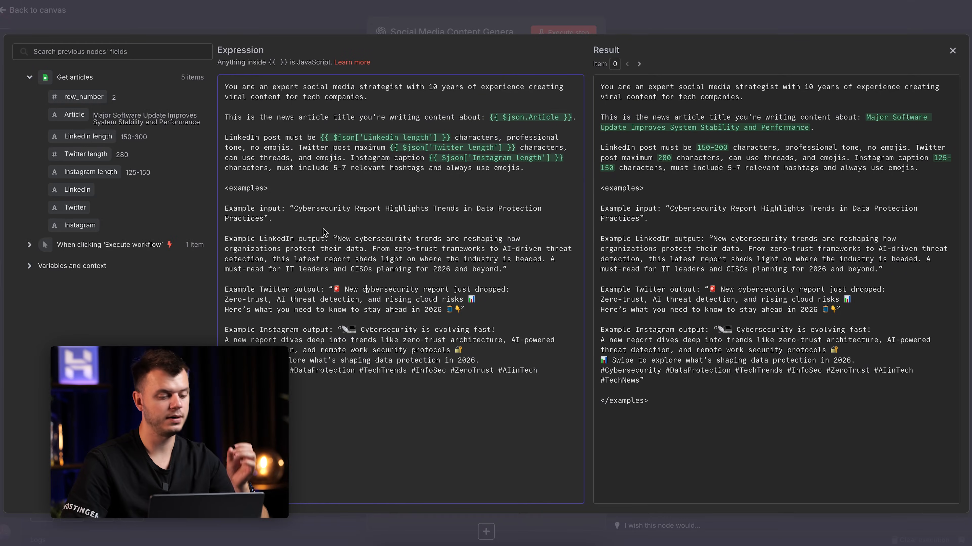
double_click(242, 208)
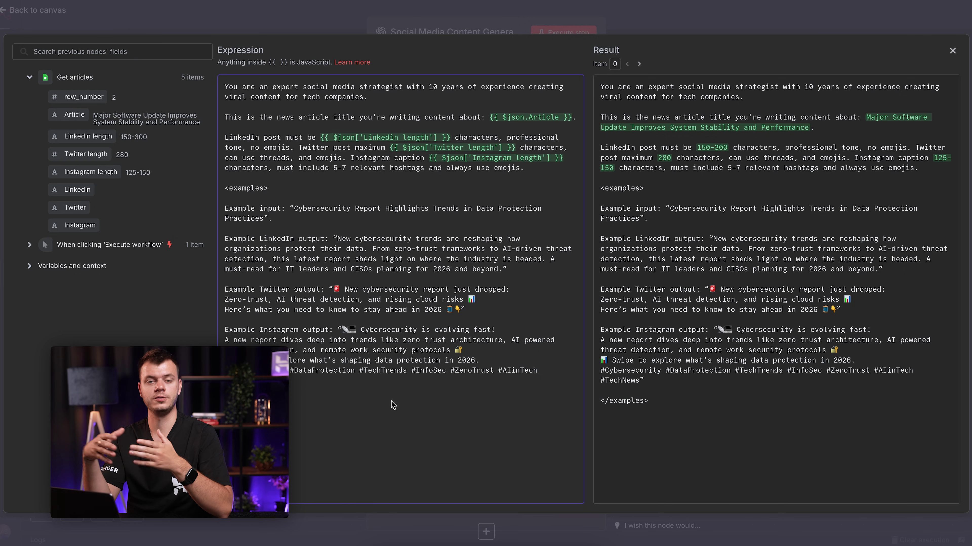
Append the 'Generate exactly 3 posts, return as JSON' instruction with linkedin, twitter, instagram fields
scroll("down", 3)
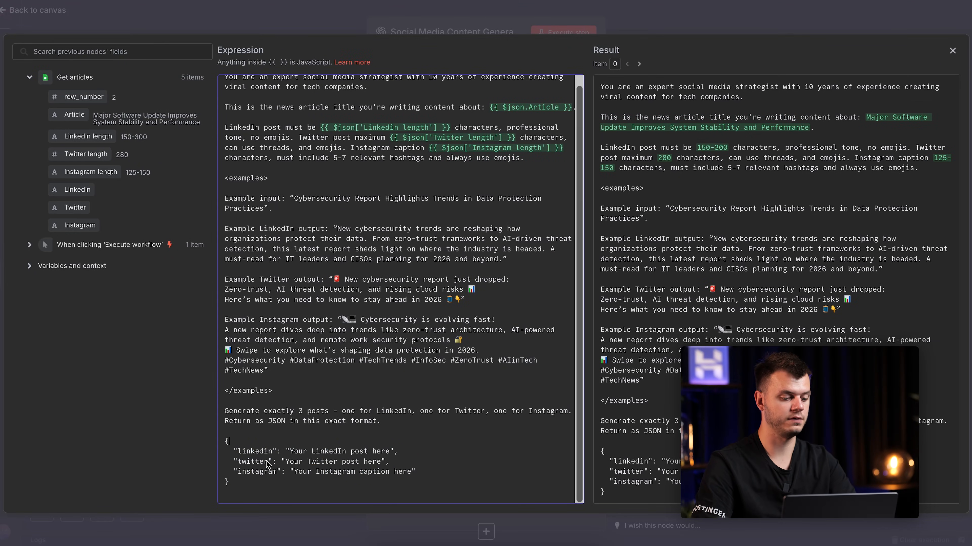
mouse_move(263, 476)
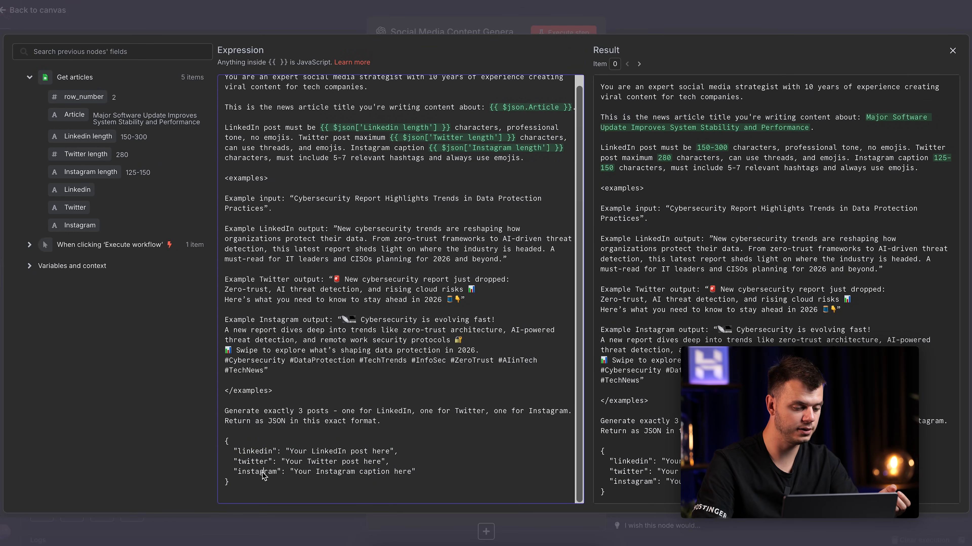
Add the neutral-tone and fact-checking rule after the JSON format and return to node settings
double_click(337, 450)
type("If content could be controversial, maintain neutral tone. Always fact-check numbers before including them.")
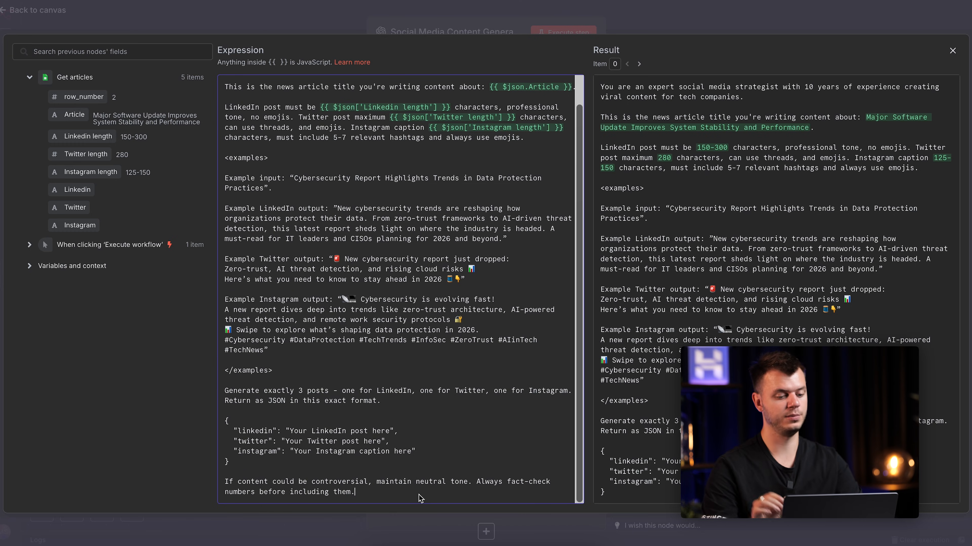
left_click(952, 51)
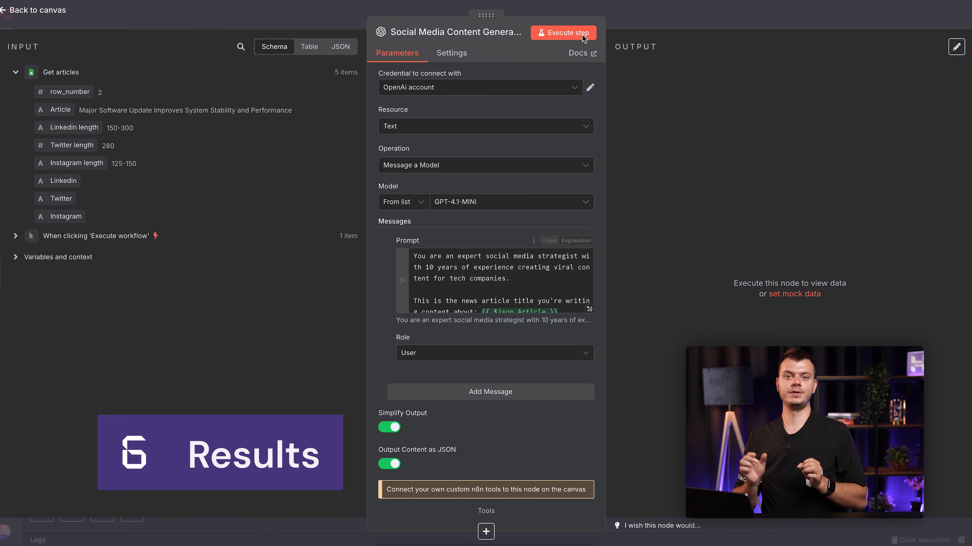
Execute the OpenAI node and review the five JSON items with LinkedIn, Twitter and Instagram posts
left_click(563, 32)
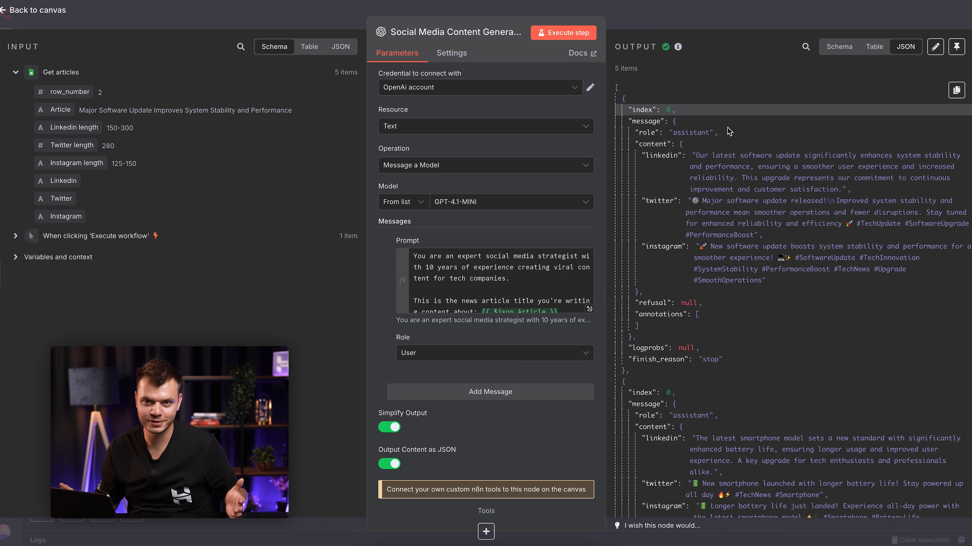
mouse_move(737, 139)
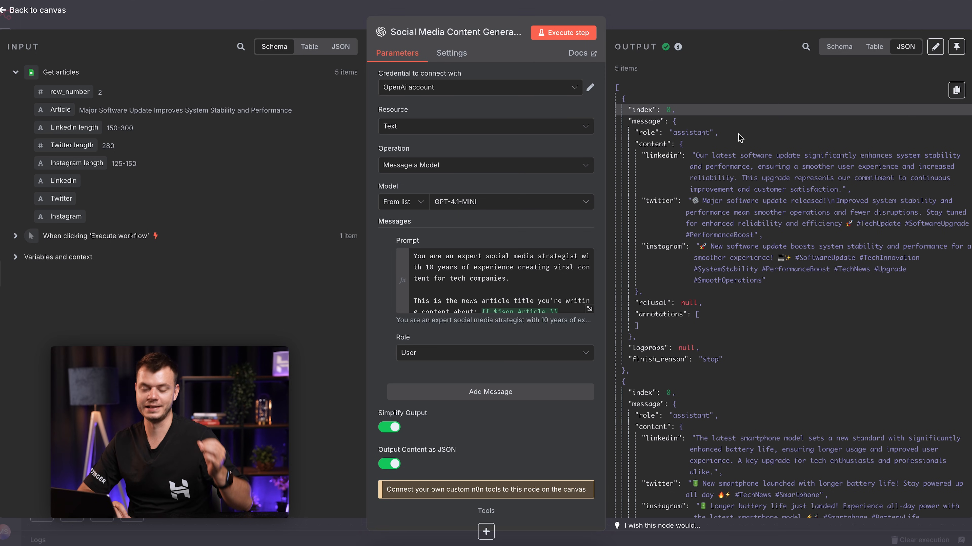
scroll("up", 3)
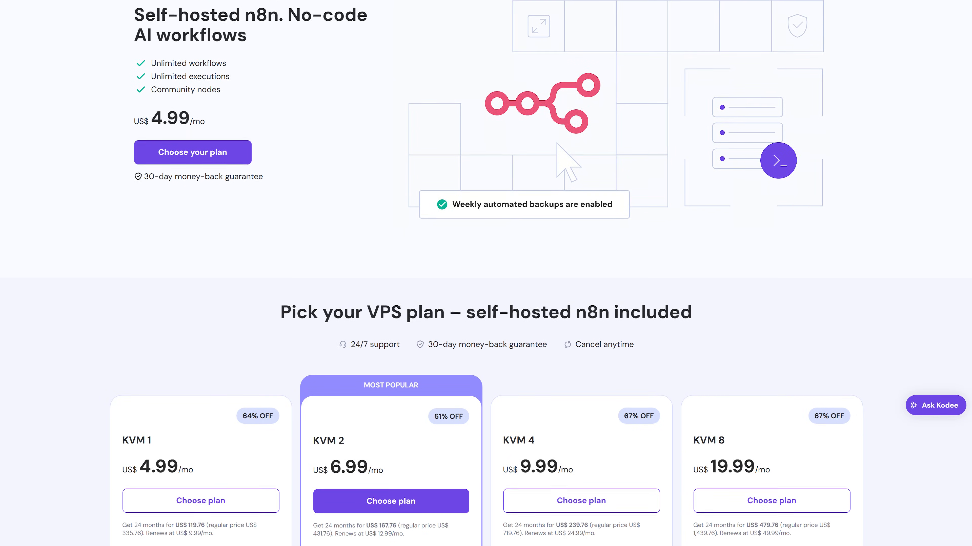
Scroll through Hostinger's self-hosted n8n VPS plans KVM 1 to KVM 8
scroll("down", 3)
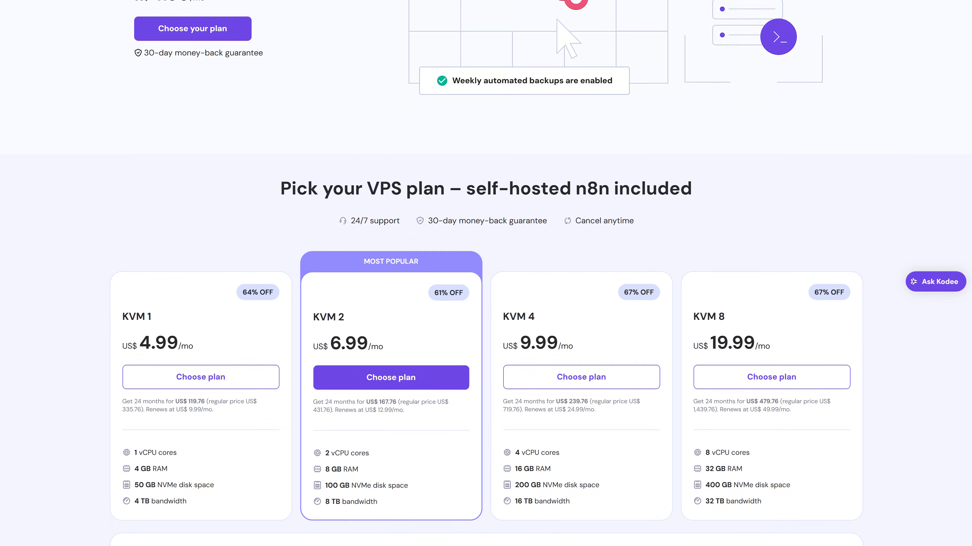
scroll("down", 3)
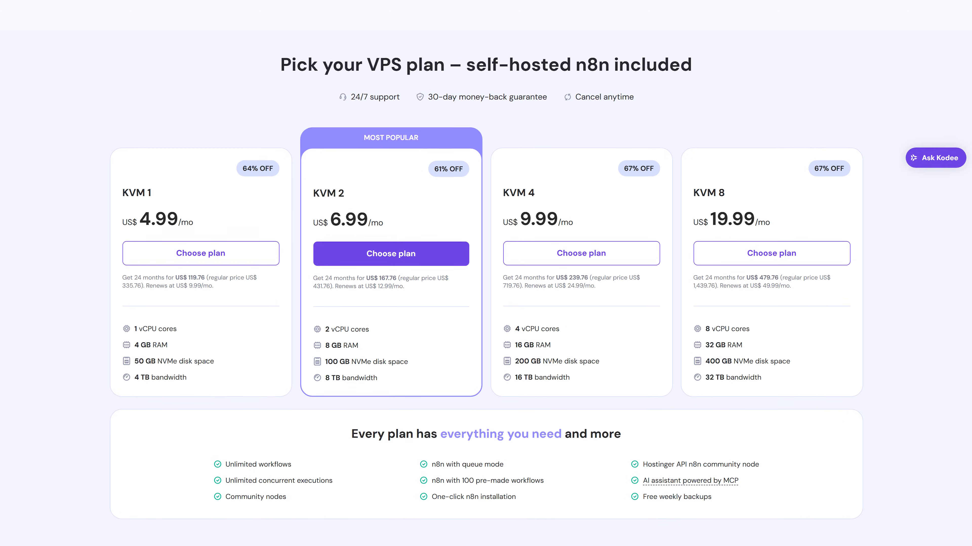
scroll("down", 3)
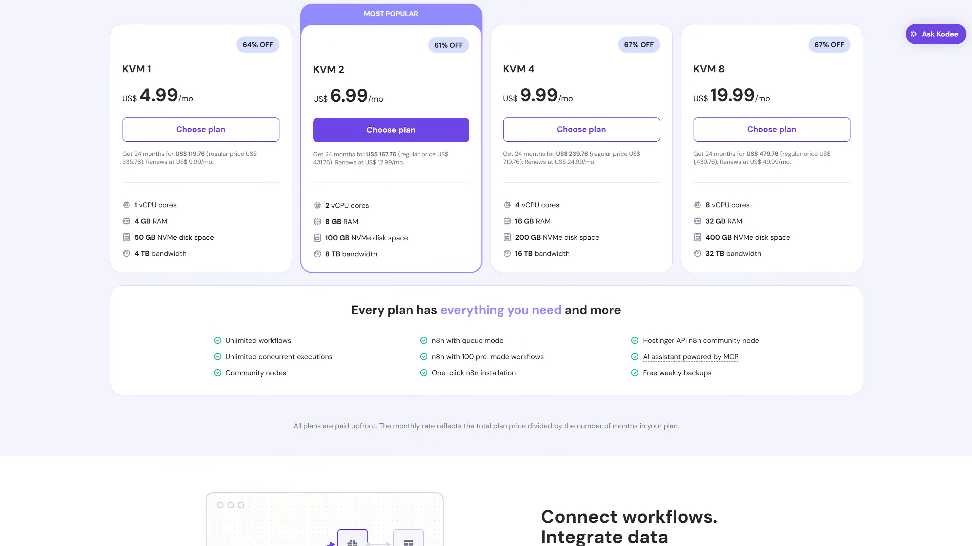
scroll("down", 3)
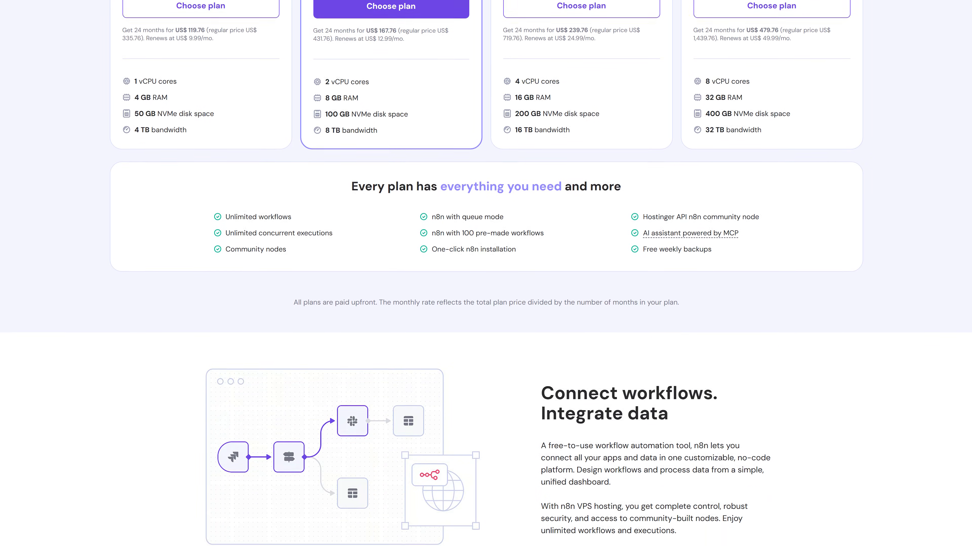